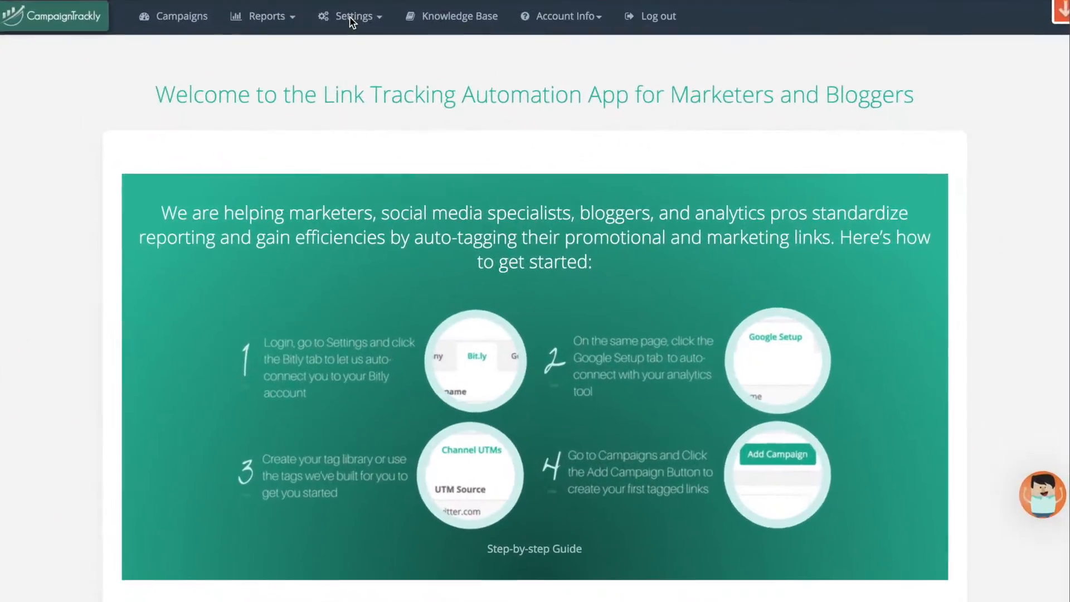
- Navigate to the Term Tags page under Settings
click(352, 15)
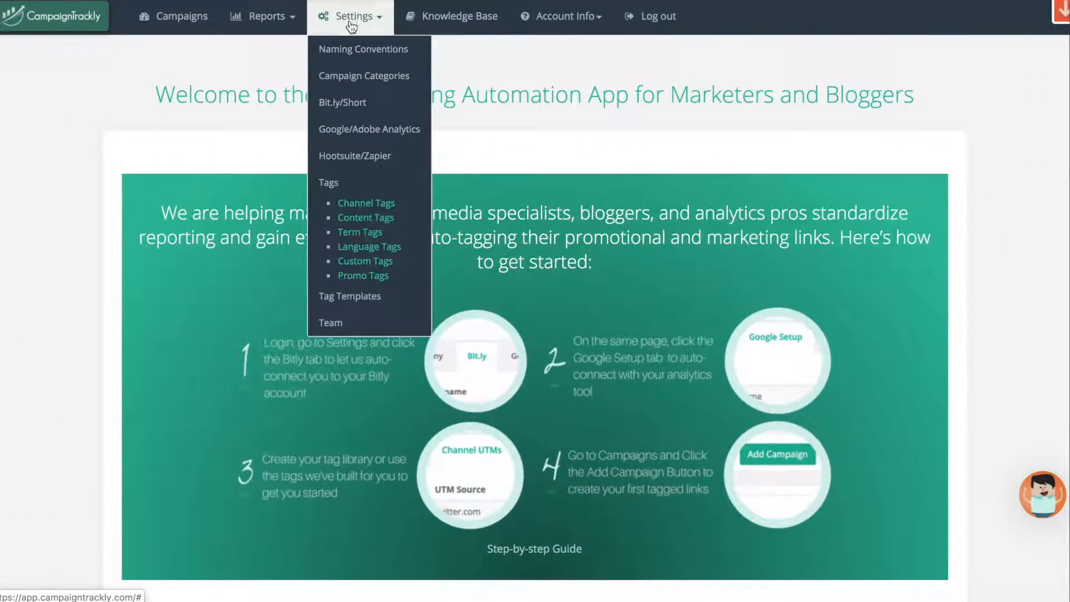
click(360, 232)
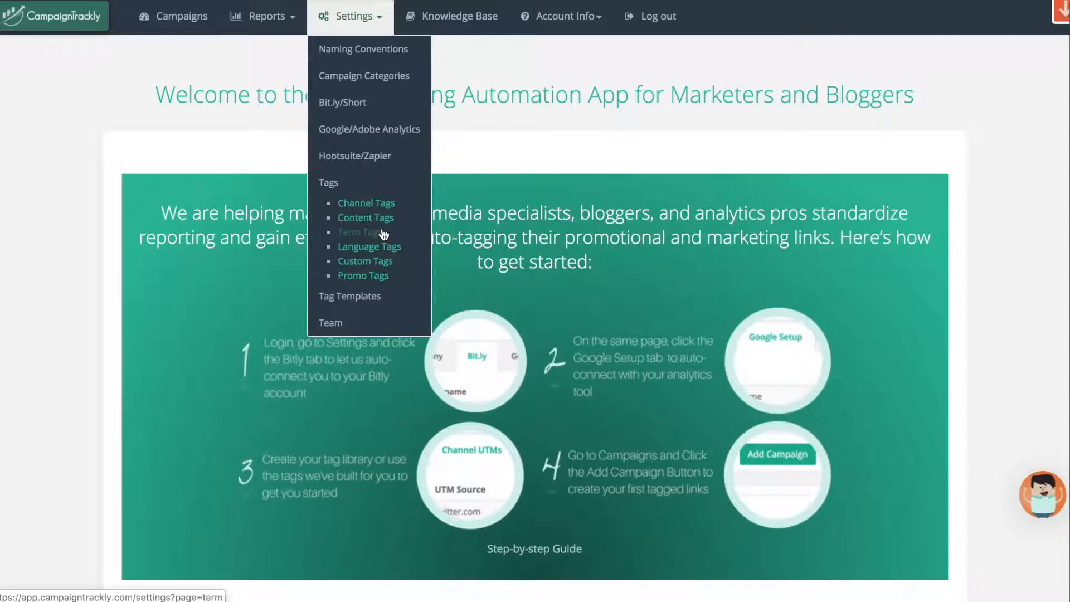
click(356, 232)
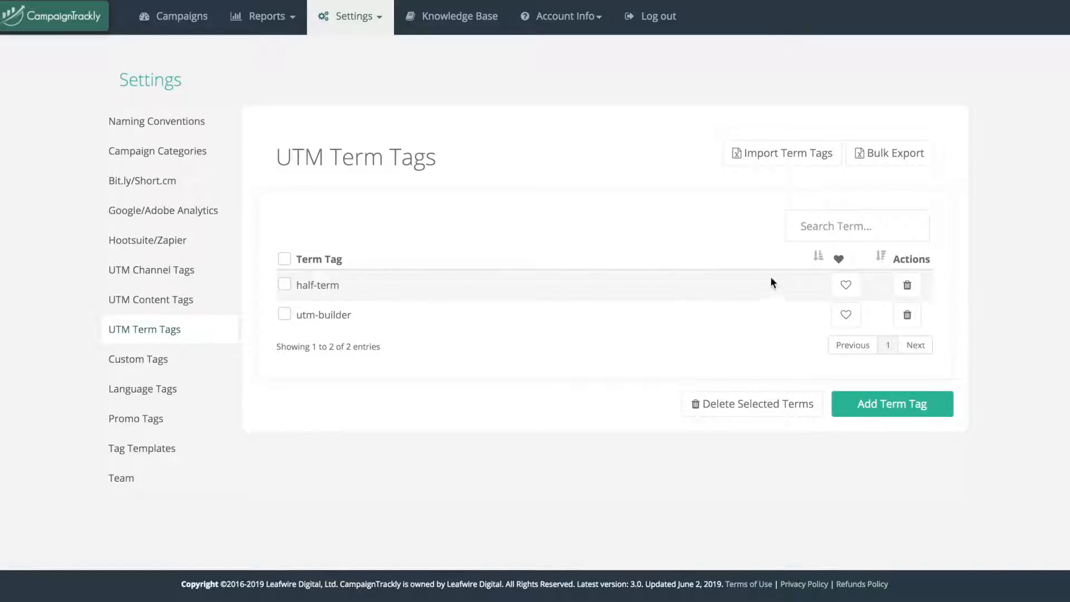
- Delete the half-term tag and confirm, leaving only utm-builder
click(907, 284)
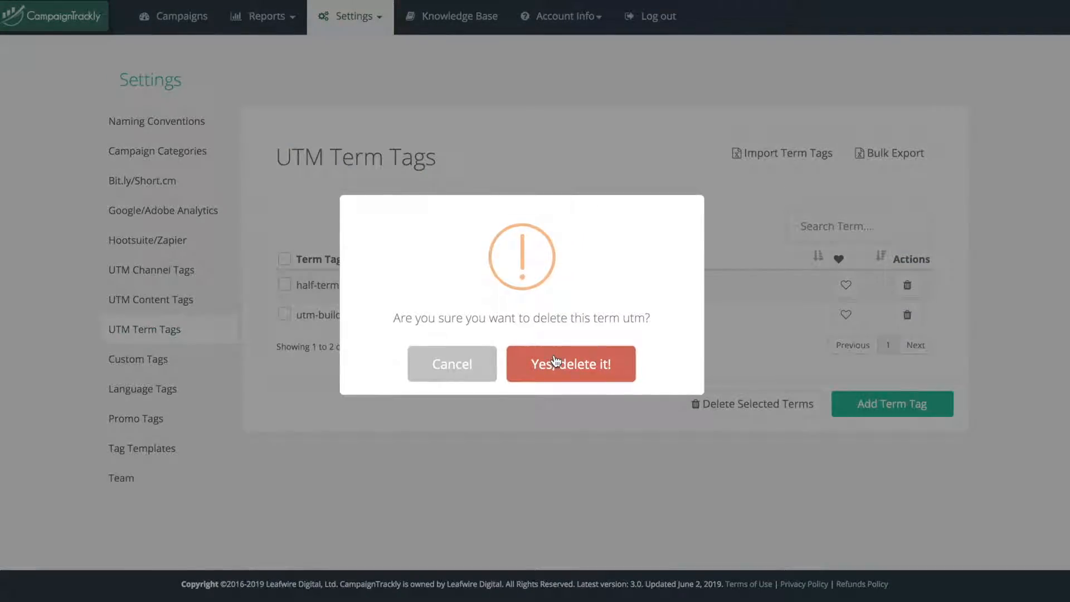
click(571, 364)
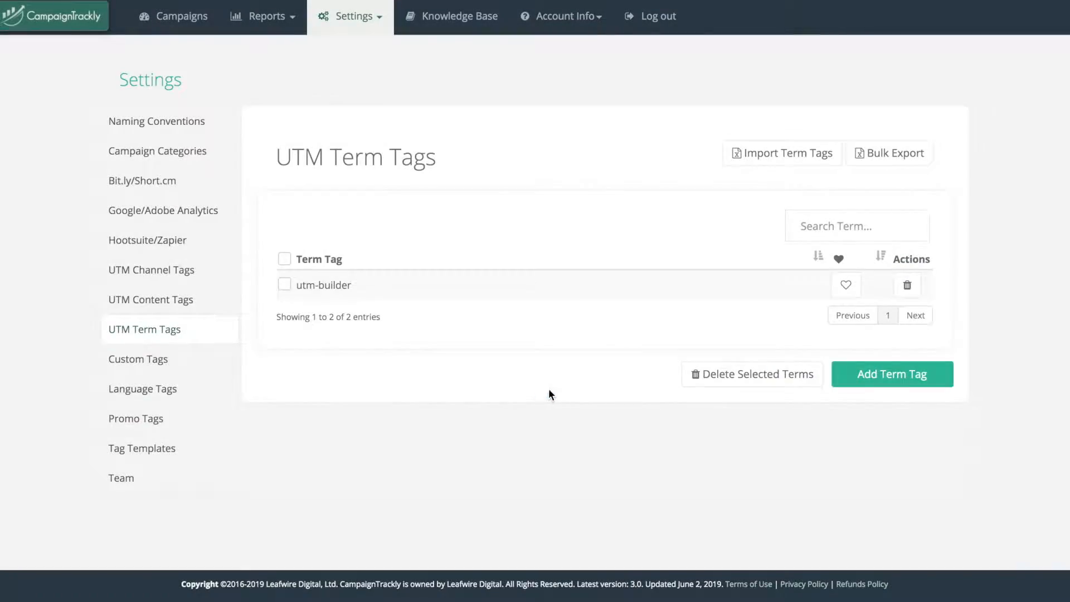
- Add a new term tag 'hero-image', picked from the 'hero' suggestion, and save it
click(891, 374)
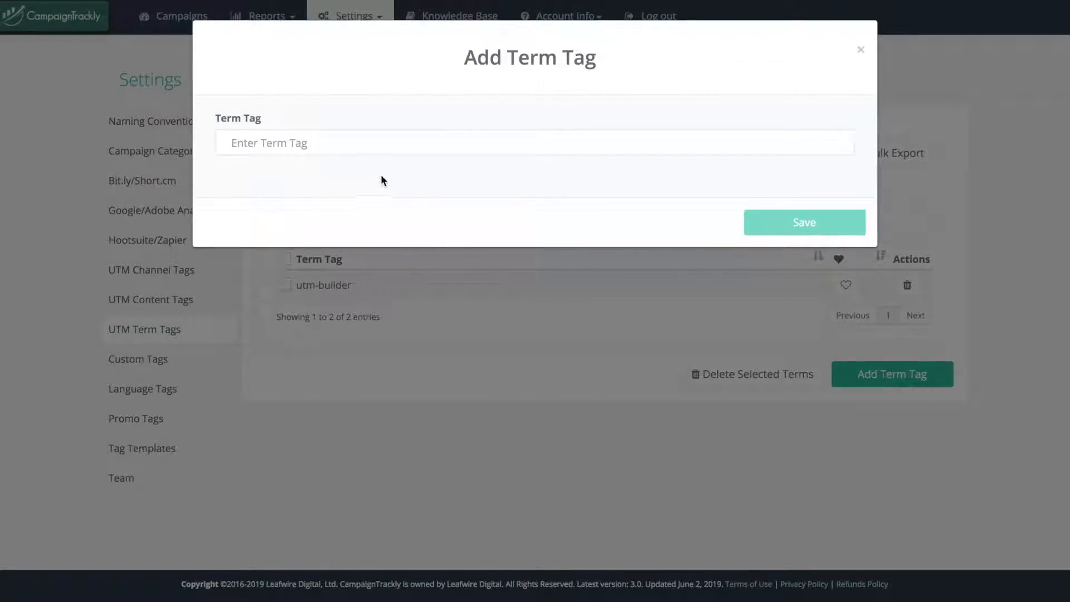
text(hero)
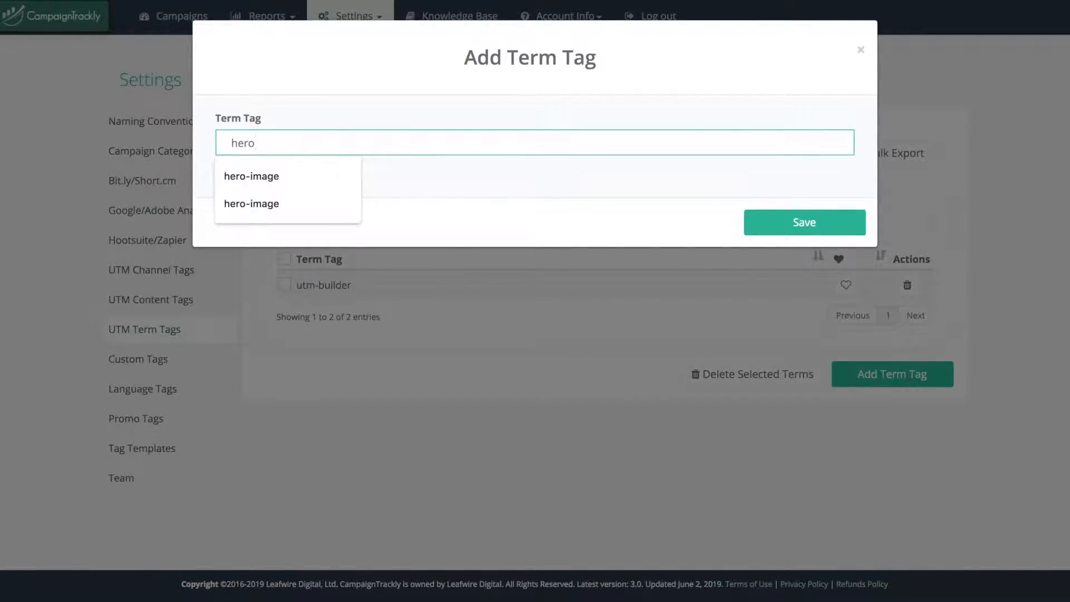
click(251, 174)
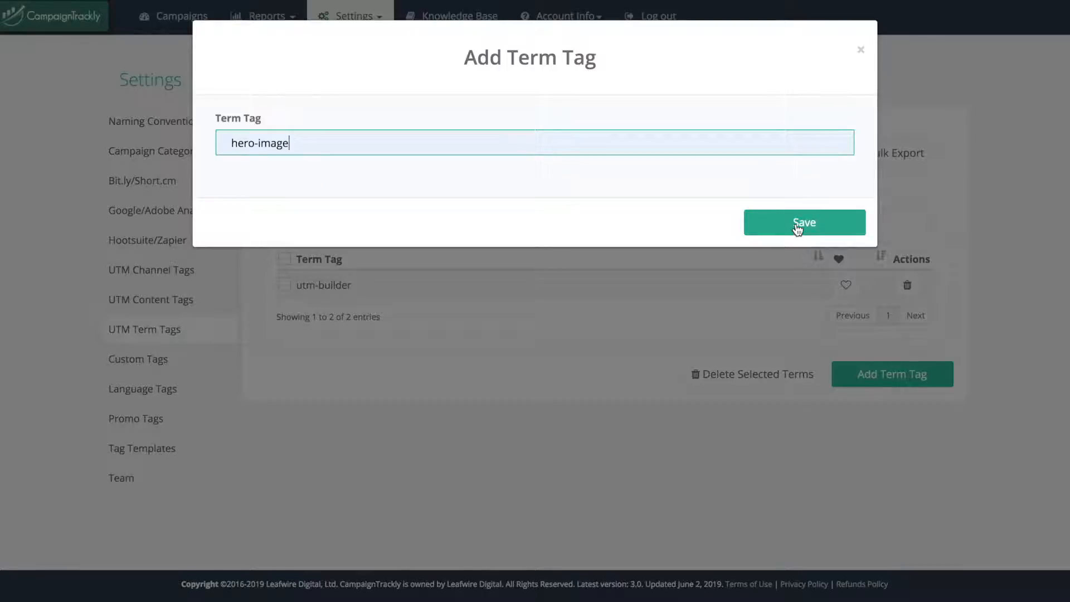
click(804, 221)
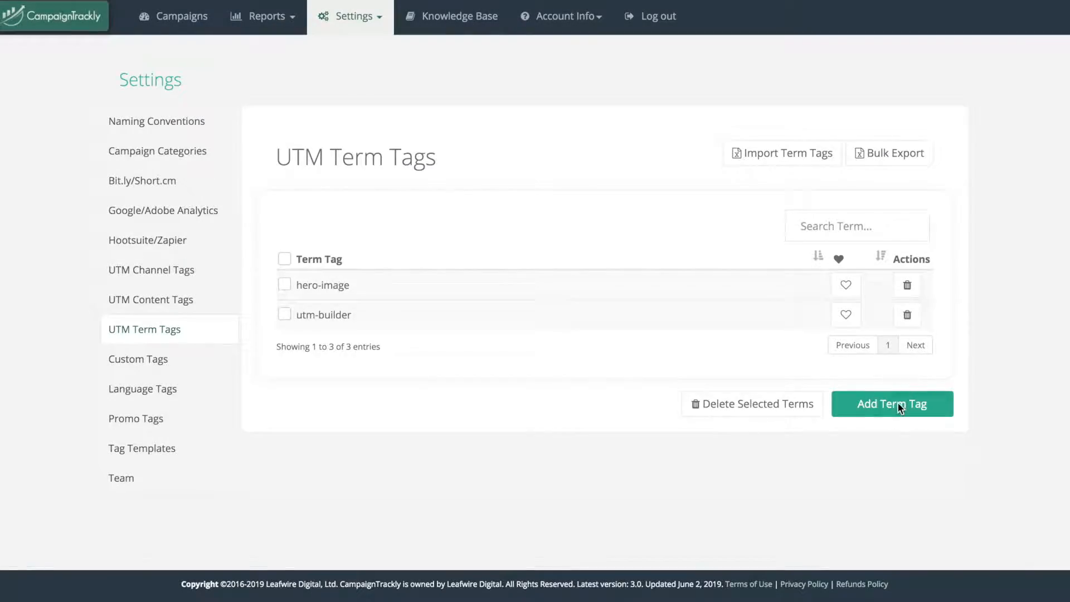
- Add a second term tag 'text-link' from the suggestions and save it
click(891, 403)
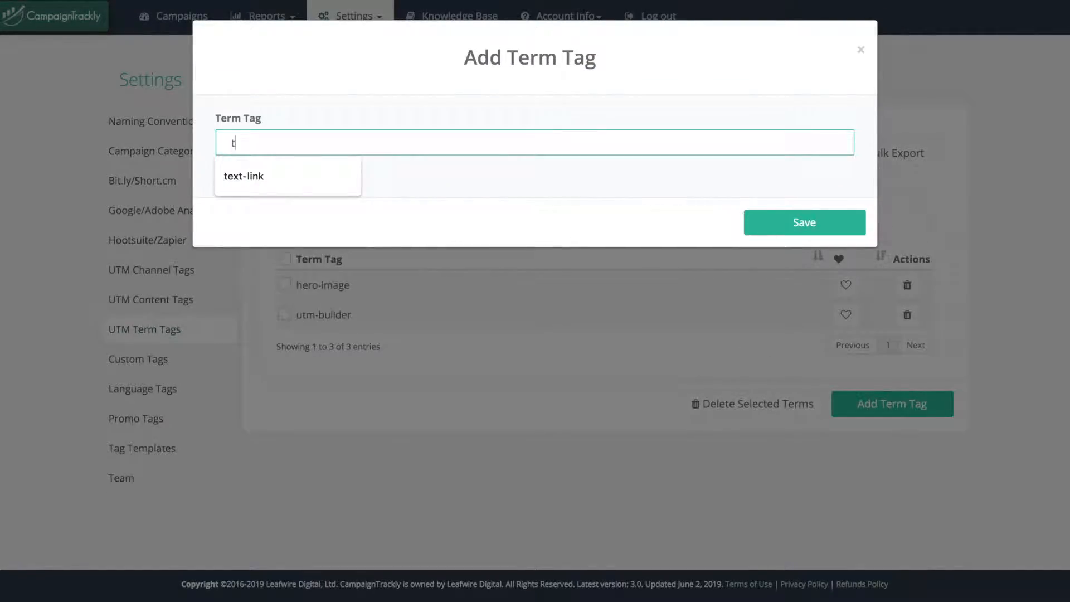
click(245, 176)
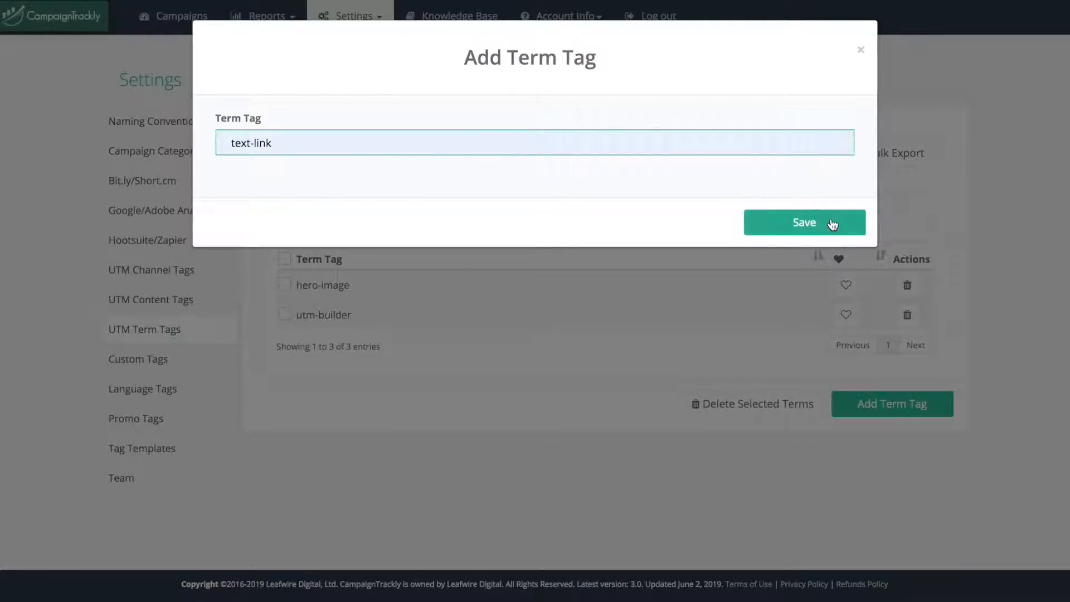
click(803, 223)
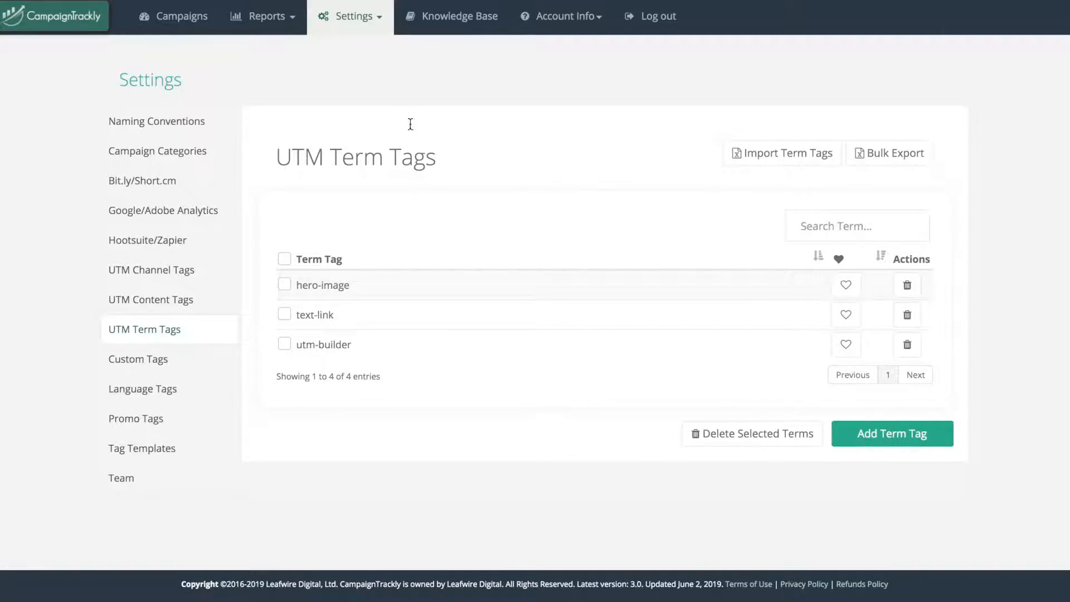
- Start a Single Link Campaign from Campaigns > Add New and reveal its Terms (optional) section
click(181, 15)
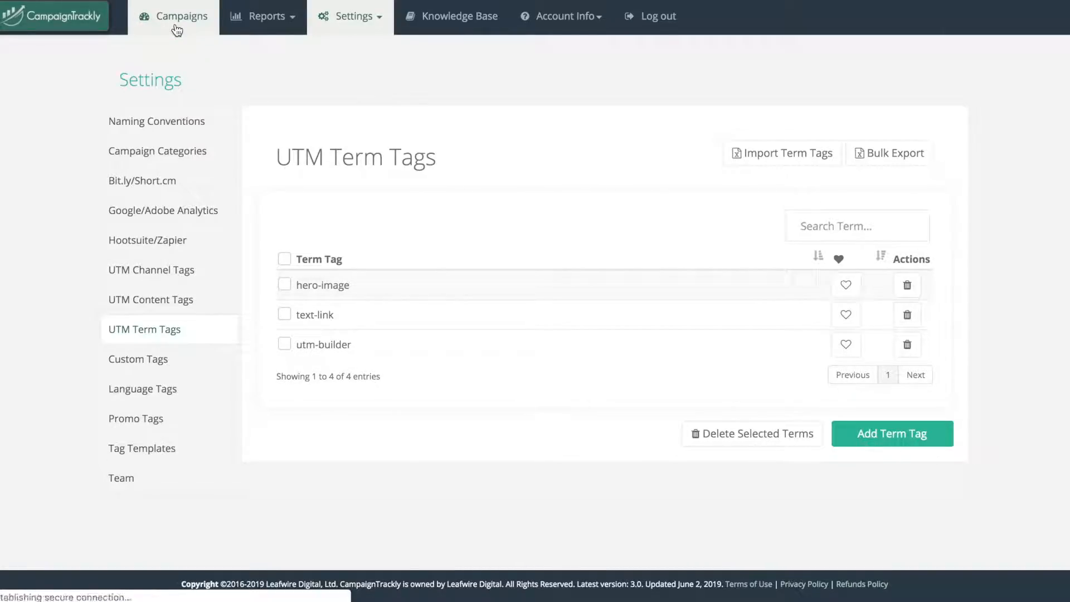
click(182, 15)
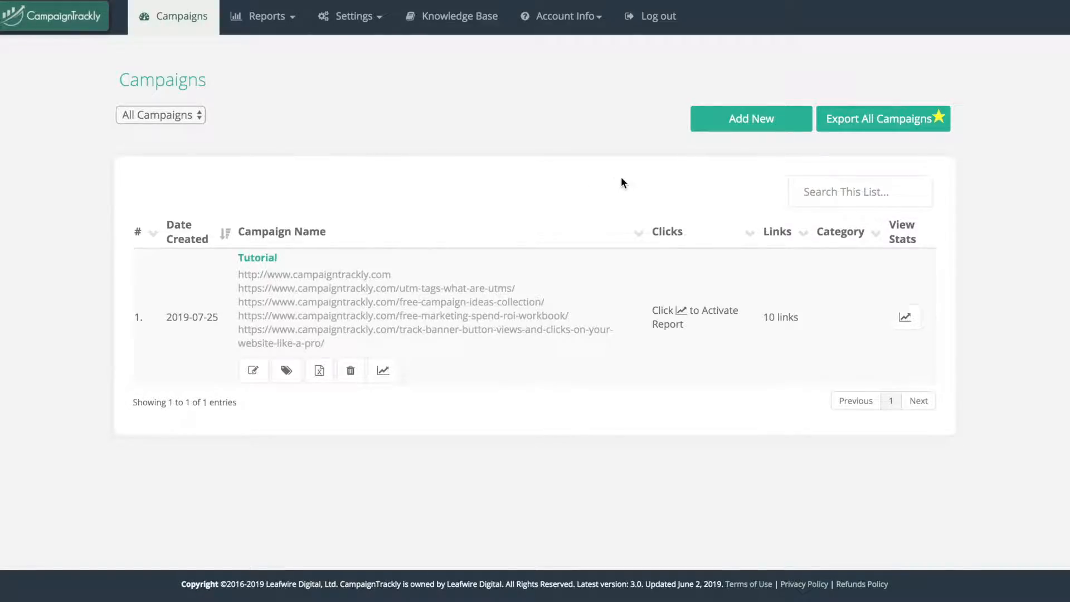
click(750, 119)
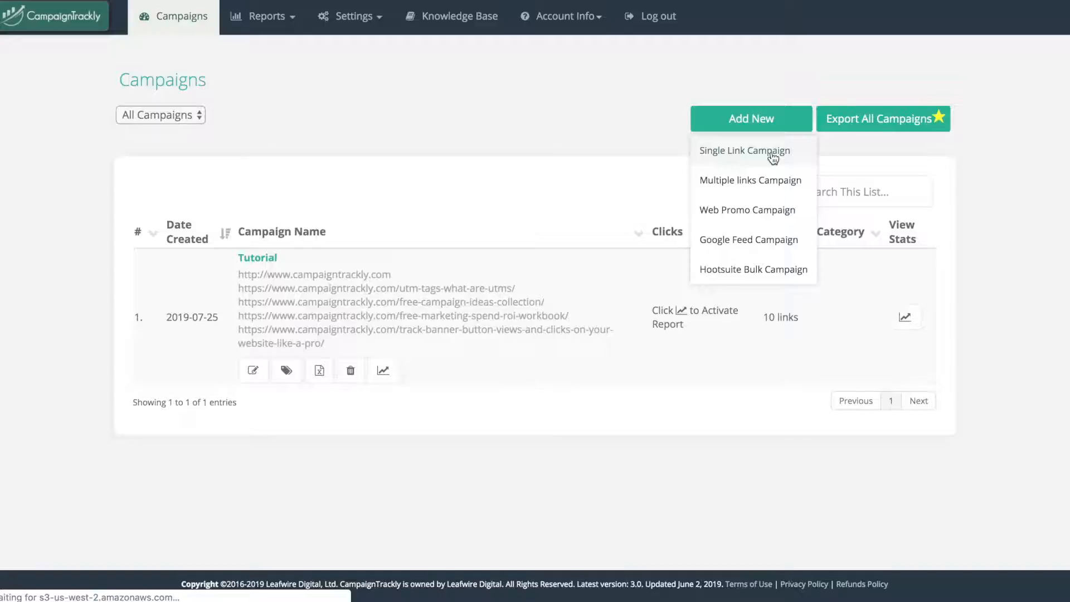
click(744, 151)
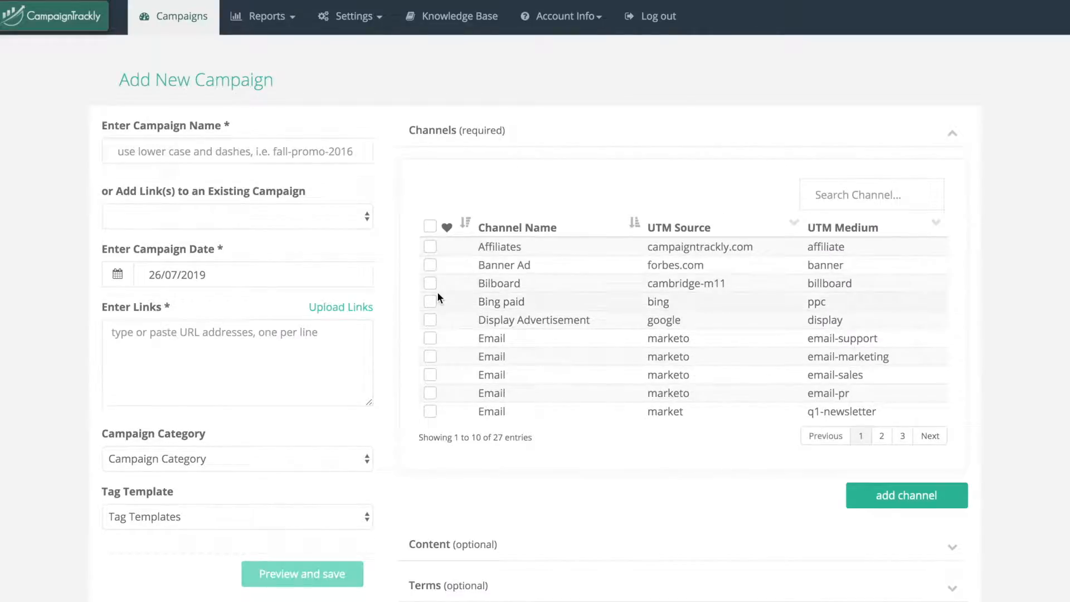
scroll(down, 3)
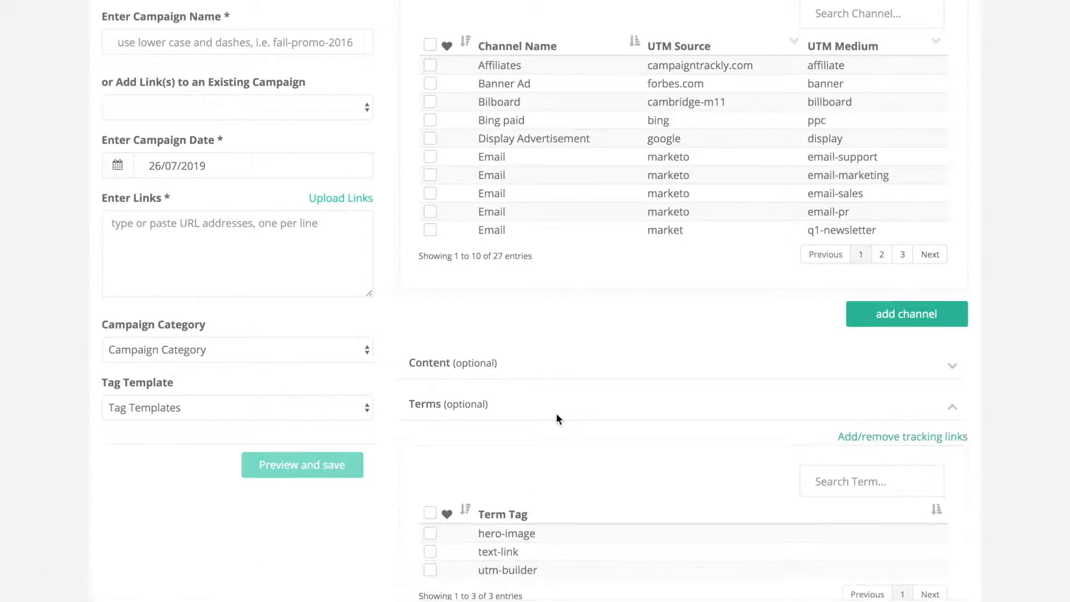
scroll(down, 3)
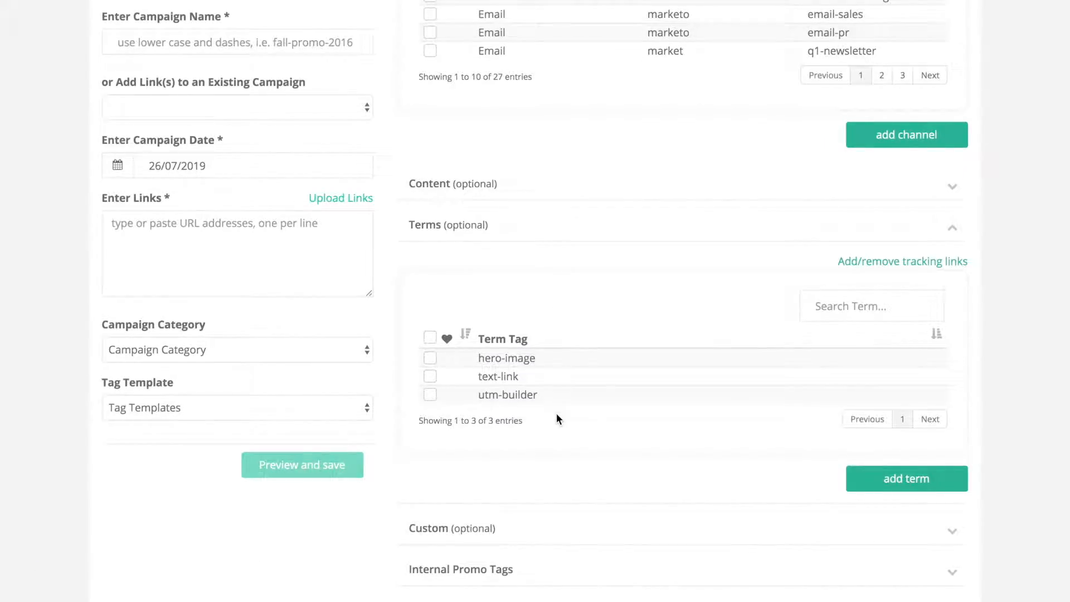
mouse_move(553, 430)
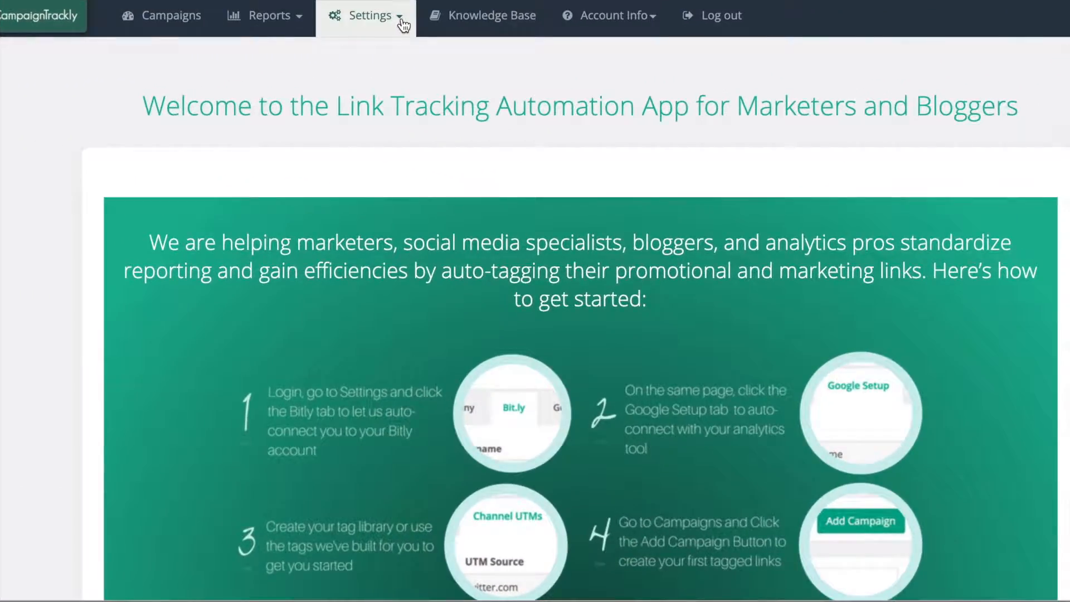
- Go to Settings > UTM Term Tags and start Import Term Tags
click(369, 14)
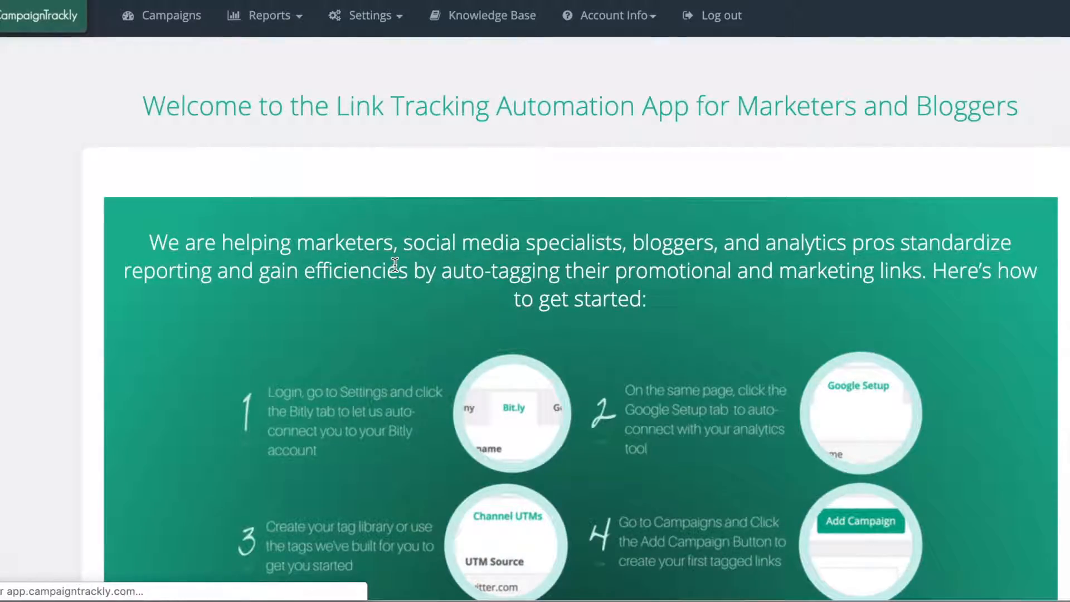
click(365, 15)
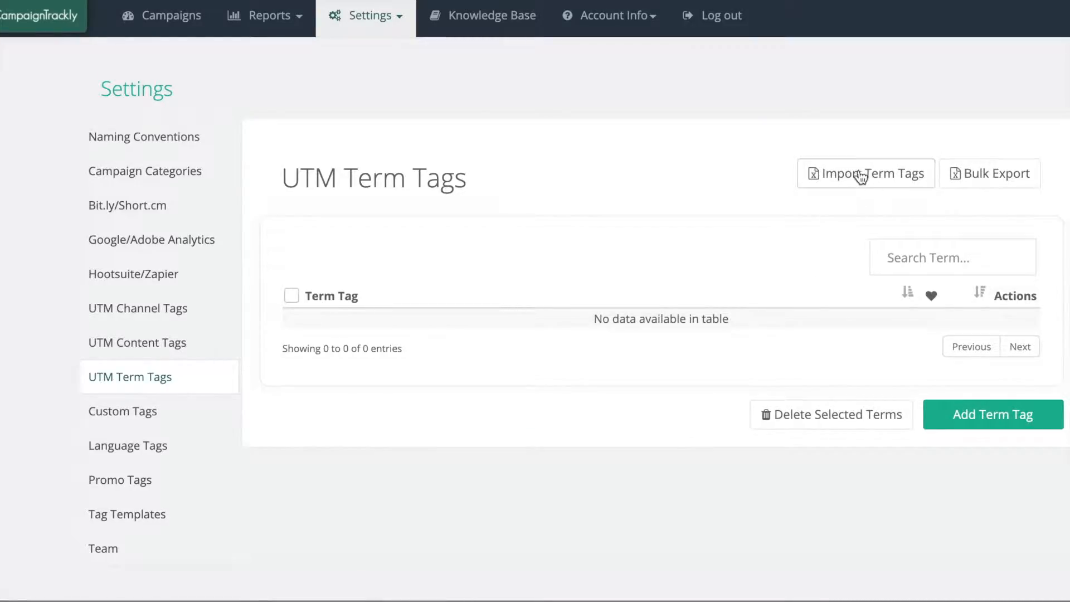
click(865, 173)
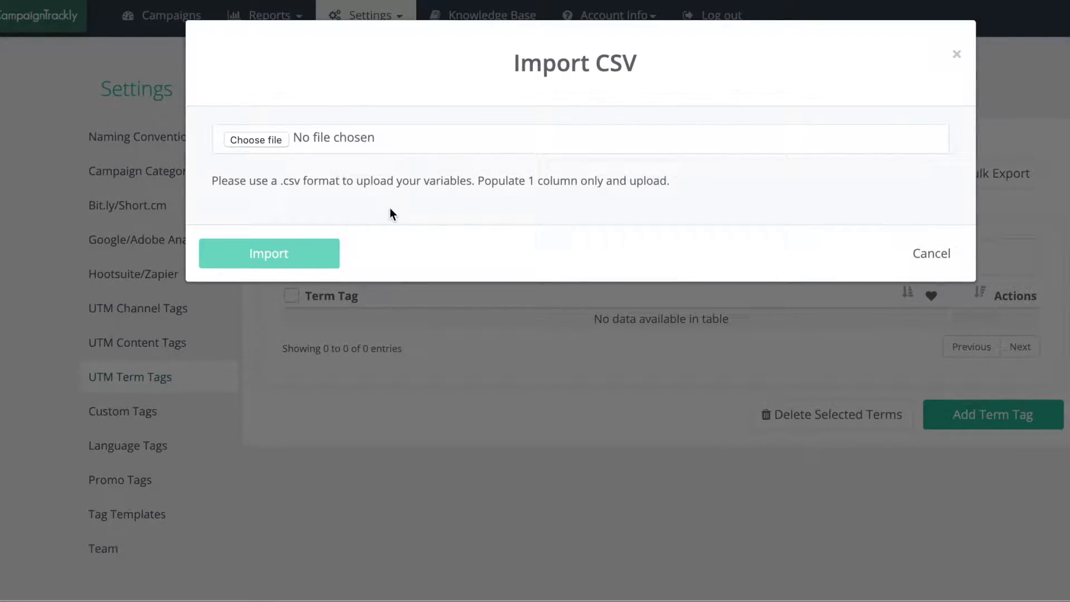
- Choose the UTM-term-tags-sample CSV from the Desktop as the import file
click(256, 139)
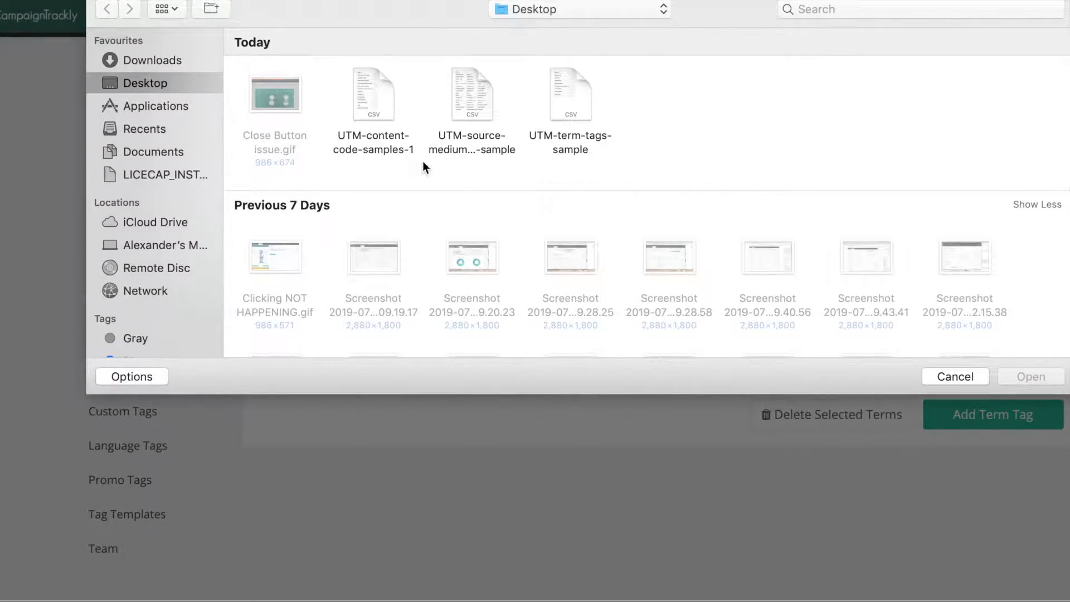
click(571, 93)
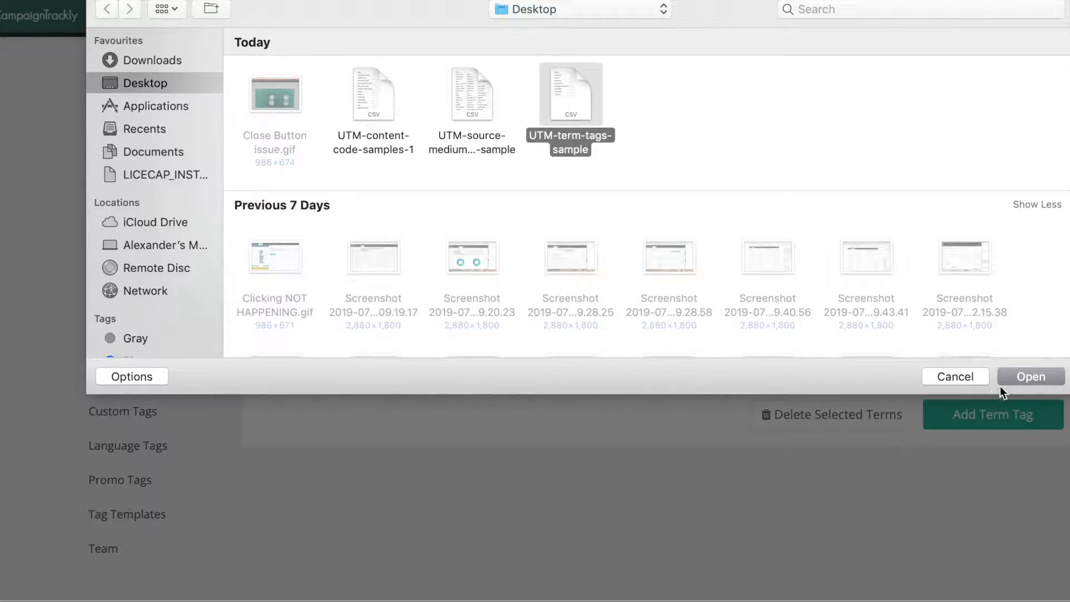
click(1030, 376)
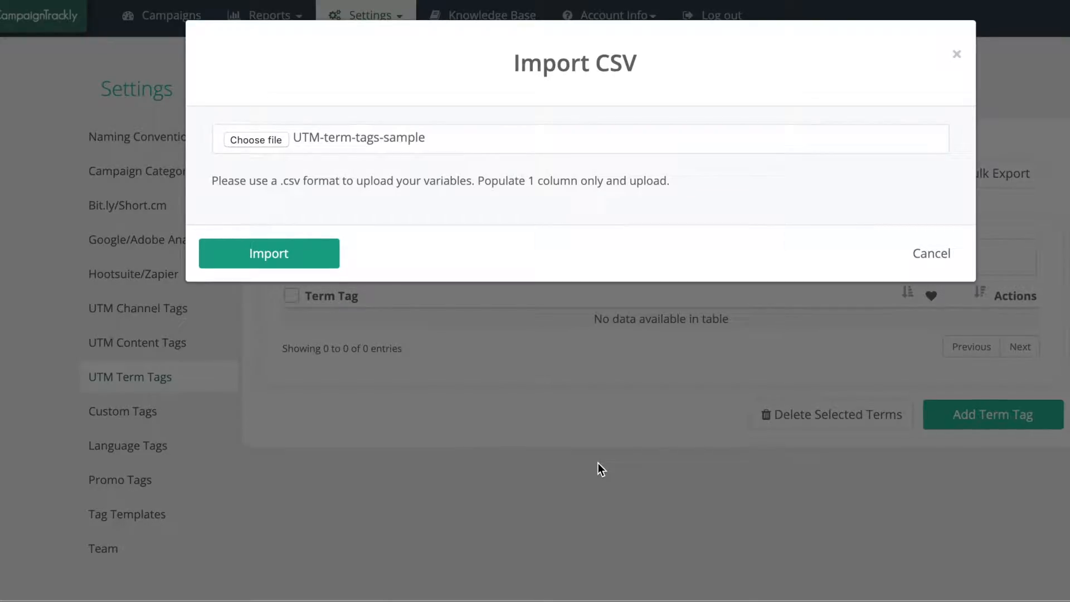
- Import the sample term tags, then delete the blank entry and confirm
click(269, 253)
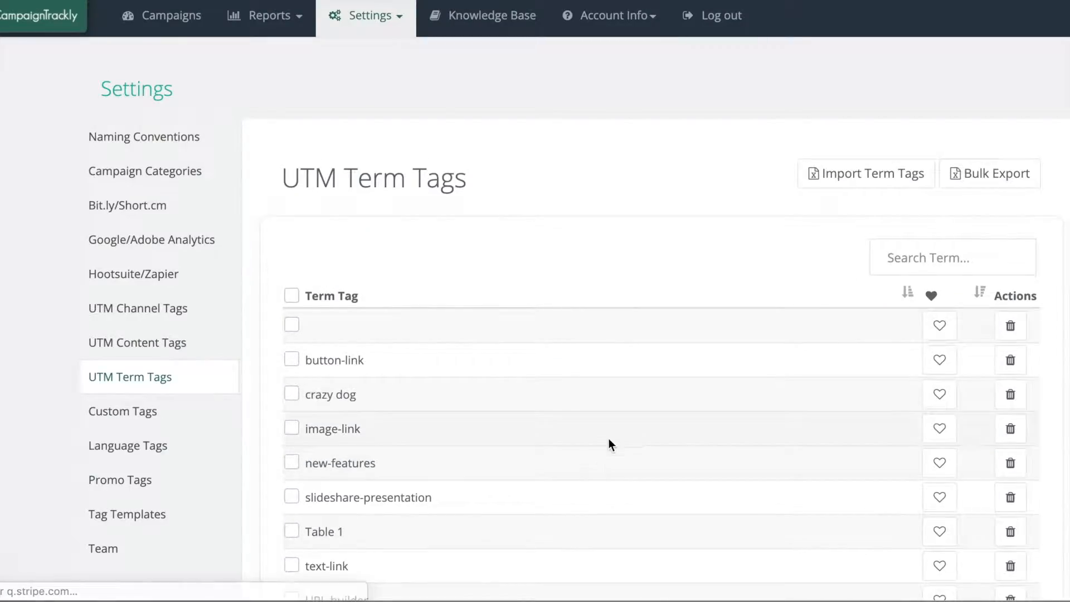
scroll(down, 3)
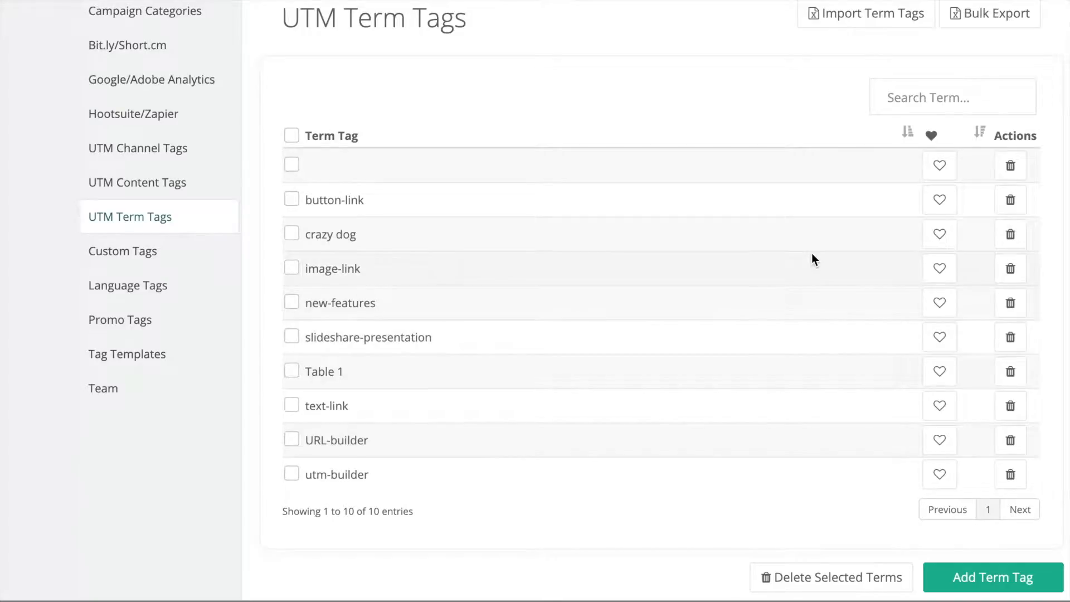
click(1011, 165)
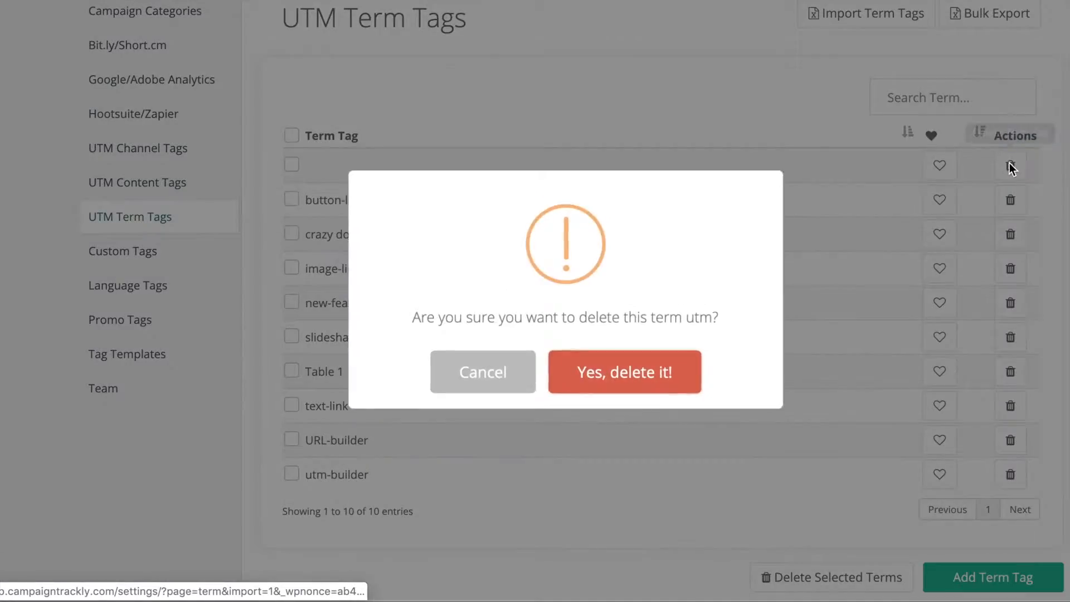
click(624, 372)
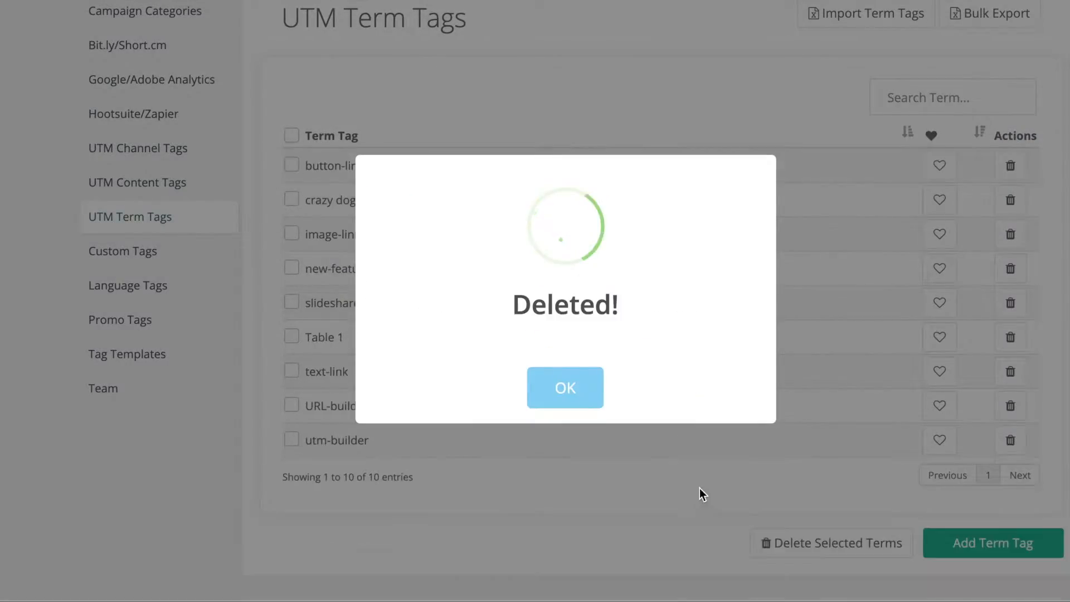
click(565, 388)
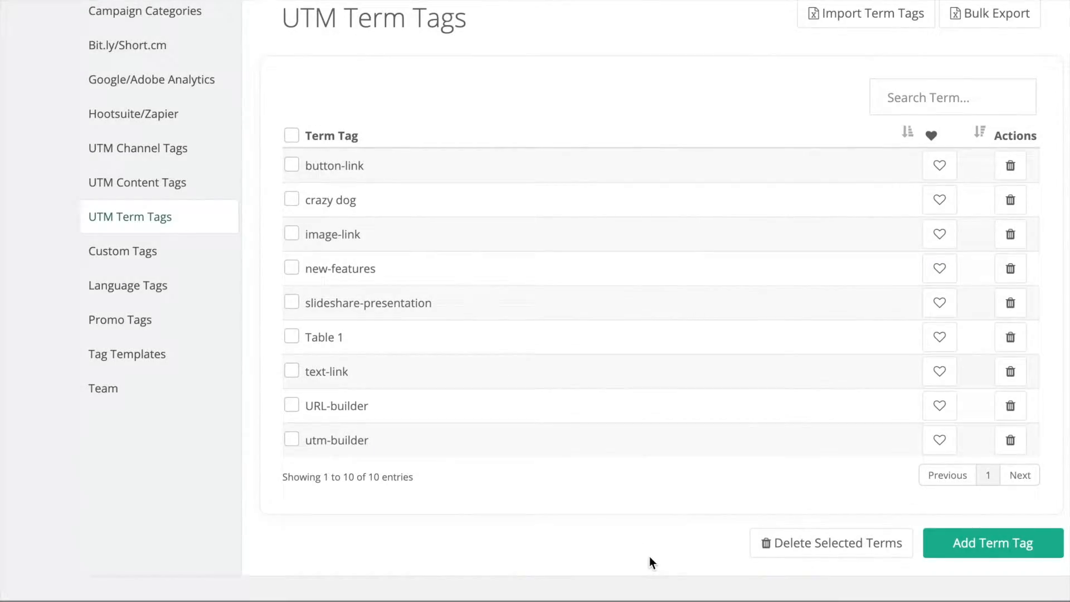
- Favourite text-link/utm-builder and button-link with their heart icons
scroll(down, 3)
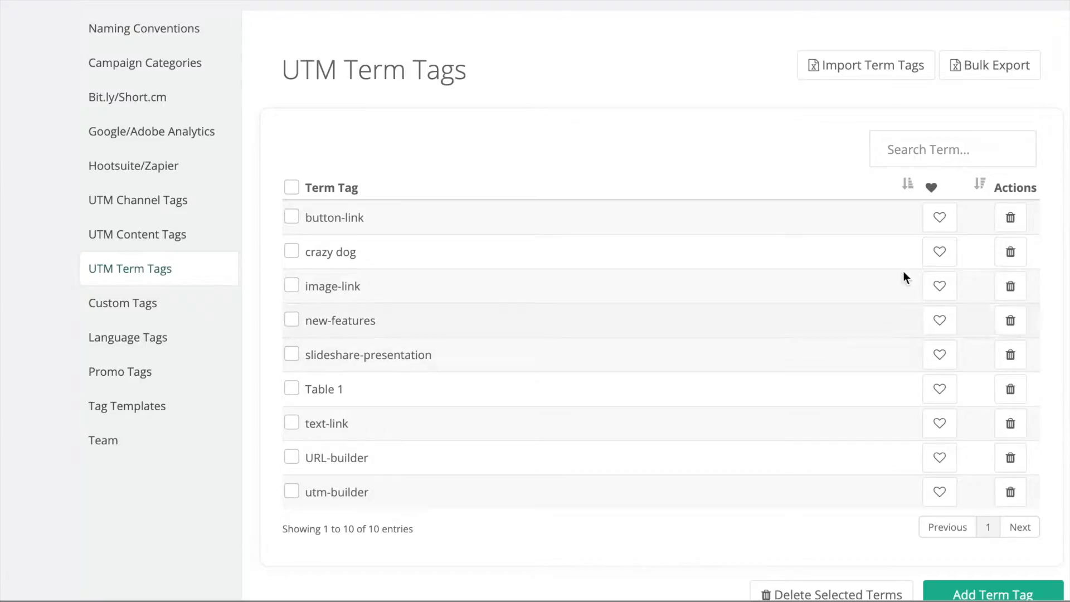
click(938, 492)
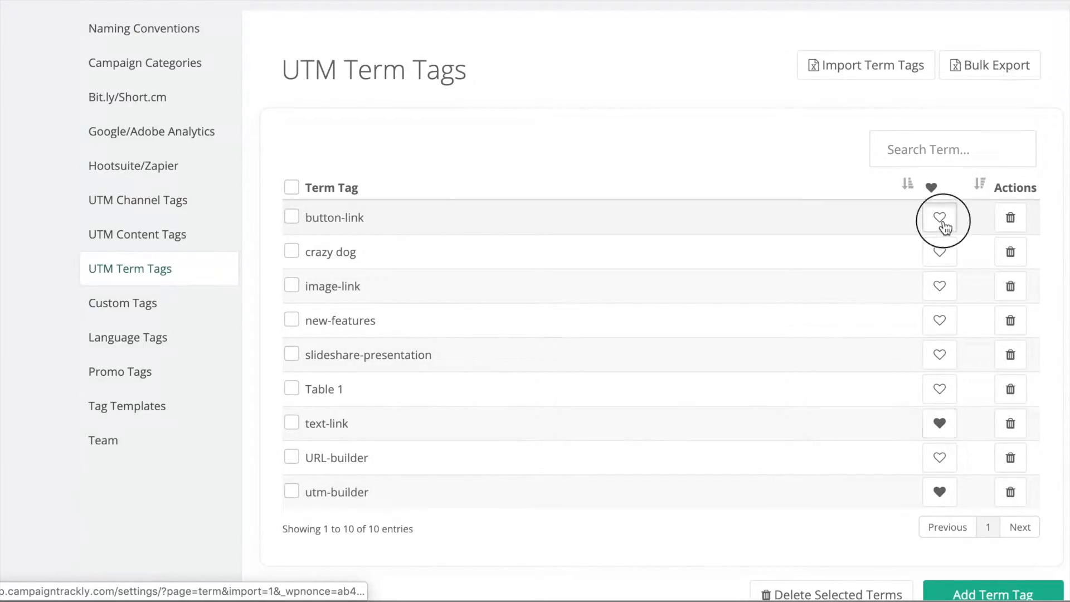
click(938, 217)
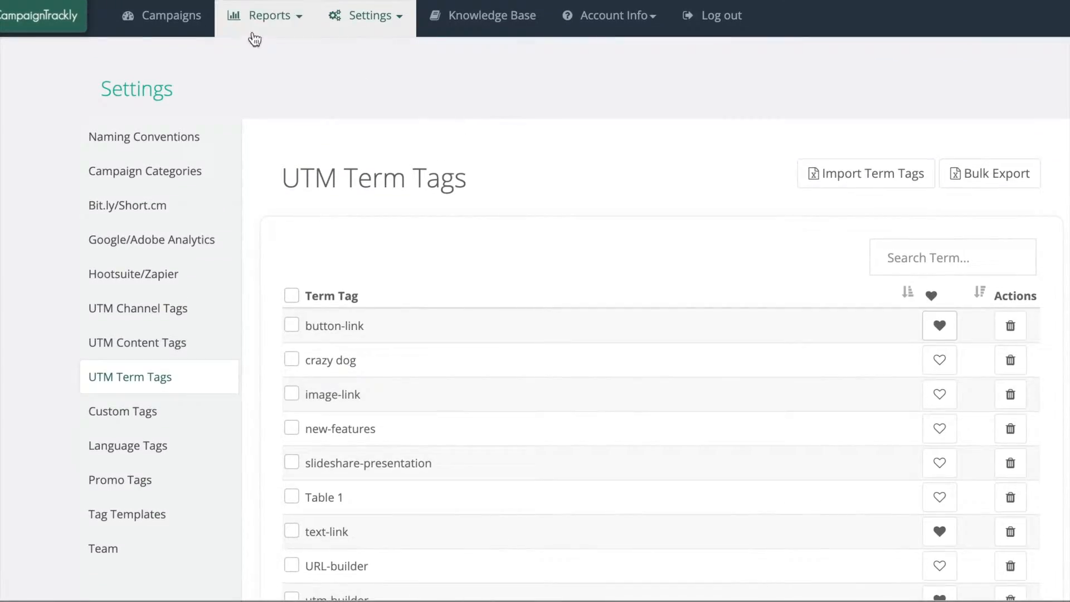
- Start a Single Link Campaign and expand Terms (optional), showing favourited tags listed first
click(171, 14)
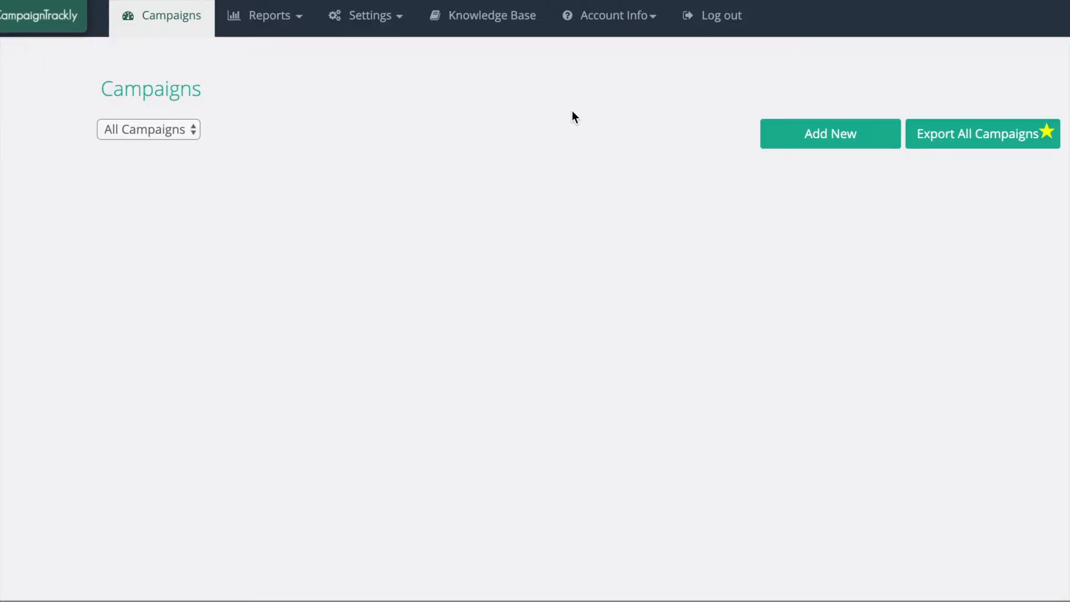
click(829, 133)
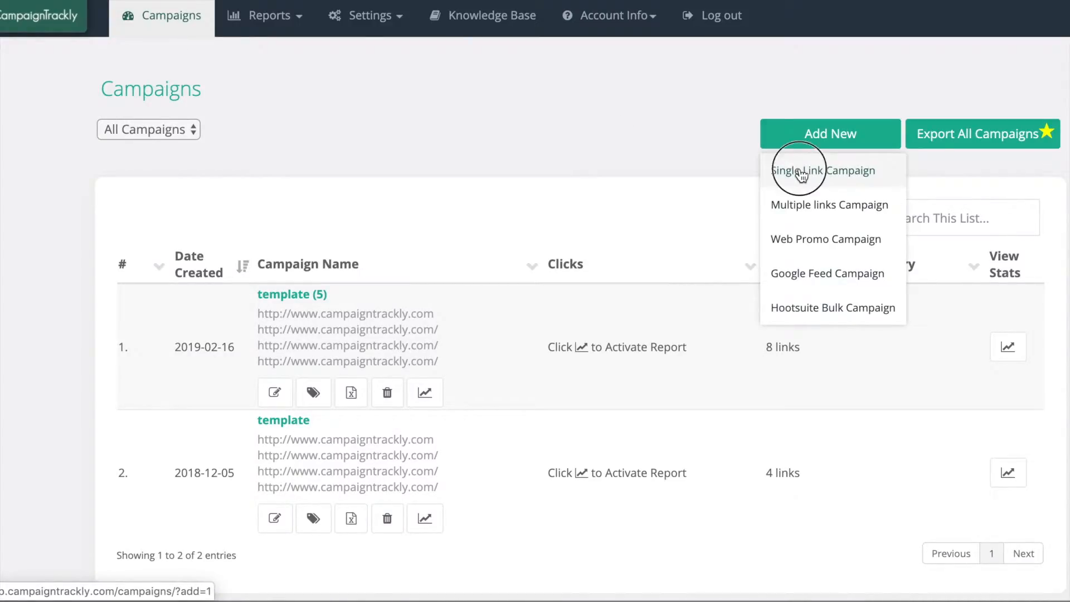
click(823, 169)
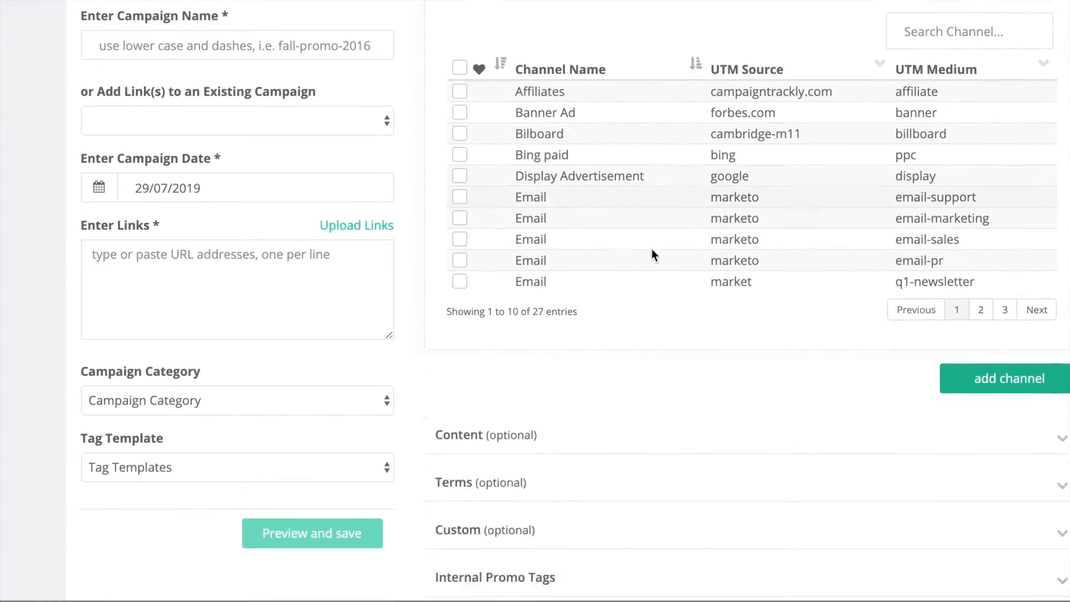
scroll(down, 3)
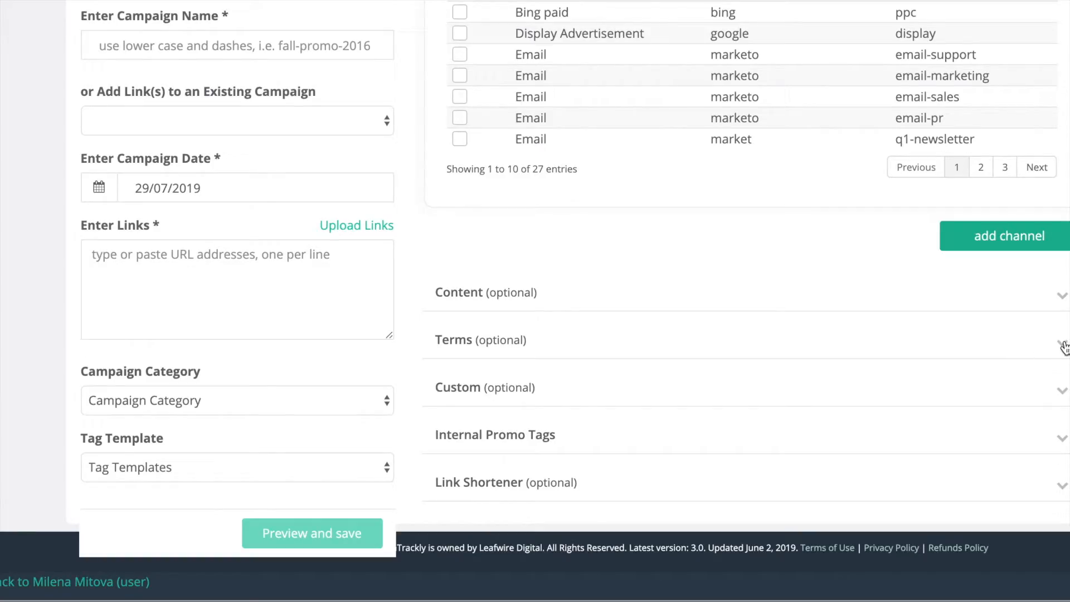
click(481, 340)
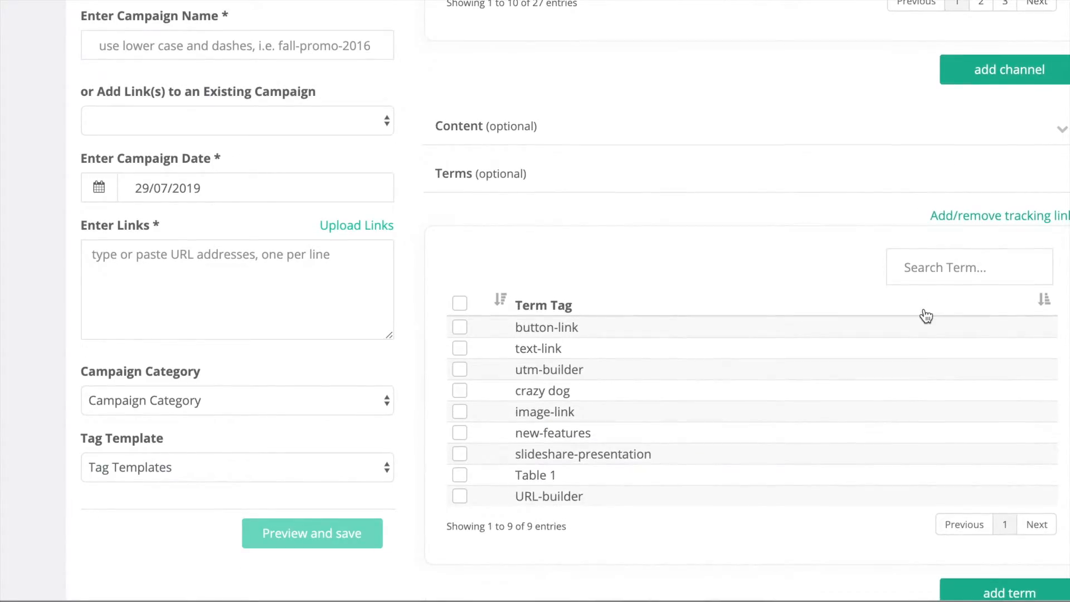